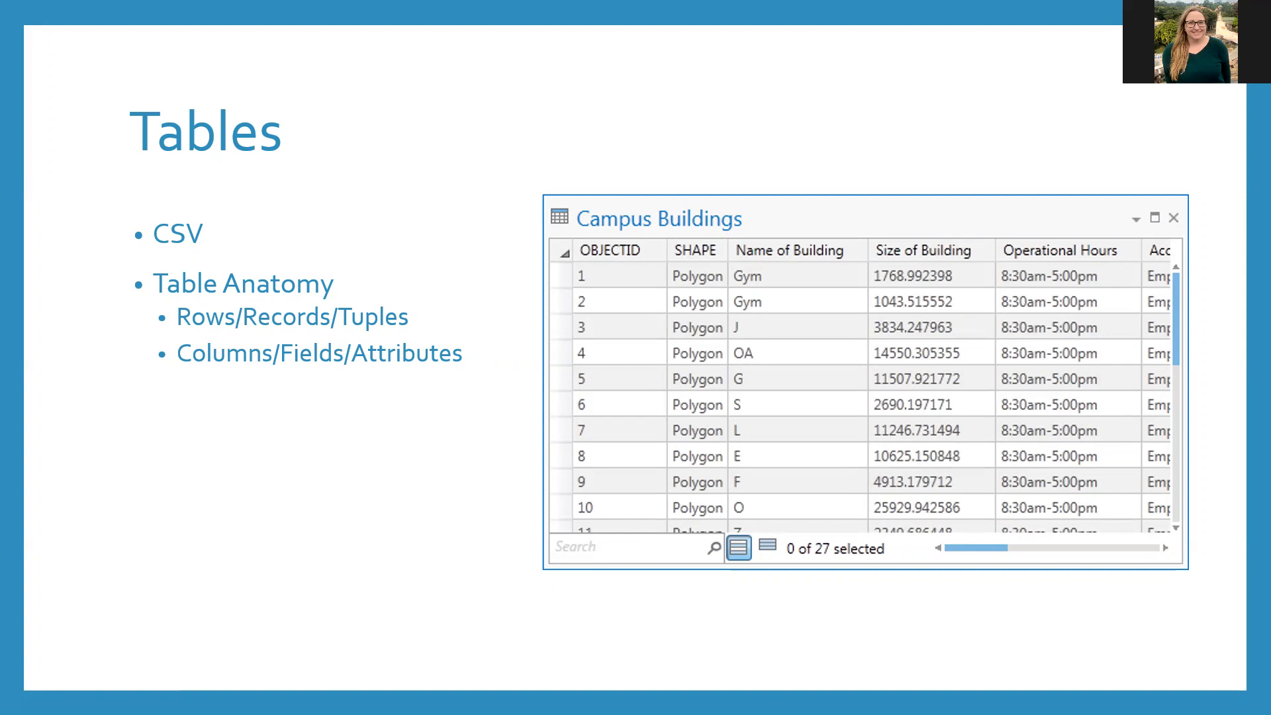
Advance the slideshow to the Database Management slide on file types, domains and keys
{"action": "key", "text": "Right"}
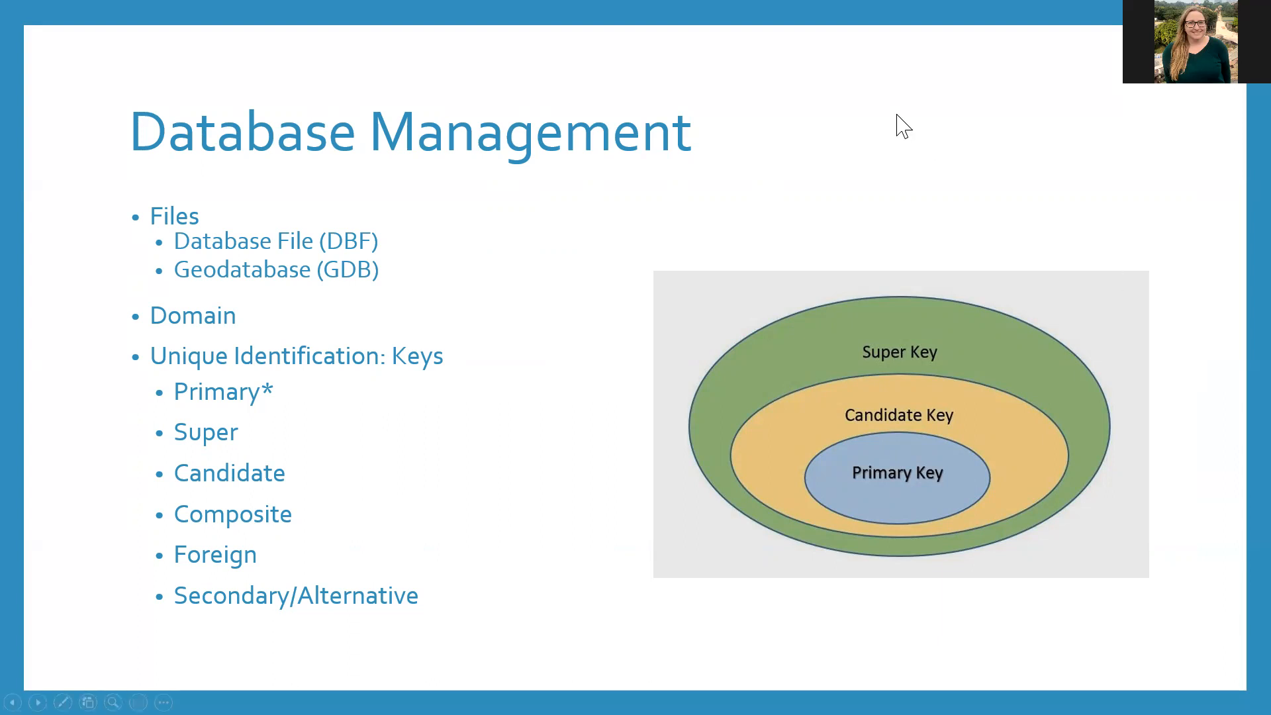
{"action": "mouse_move", "coordinate": [894, 89]}
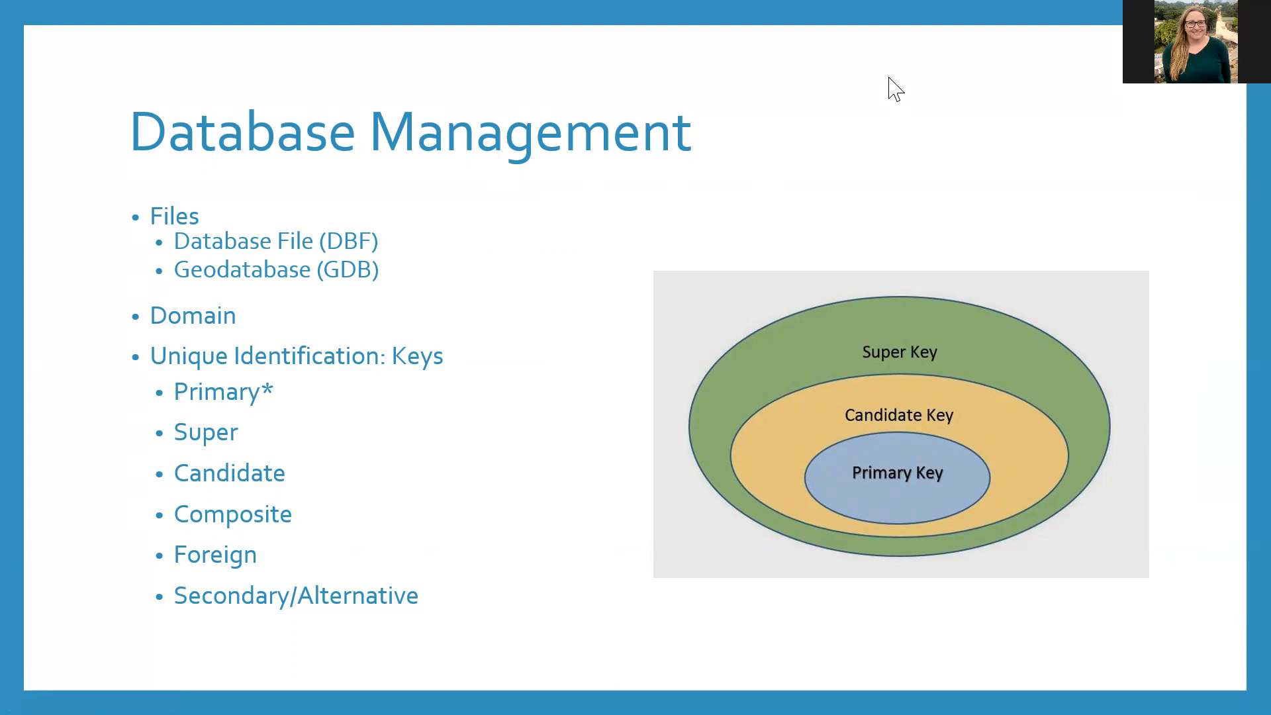